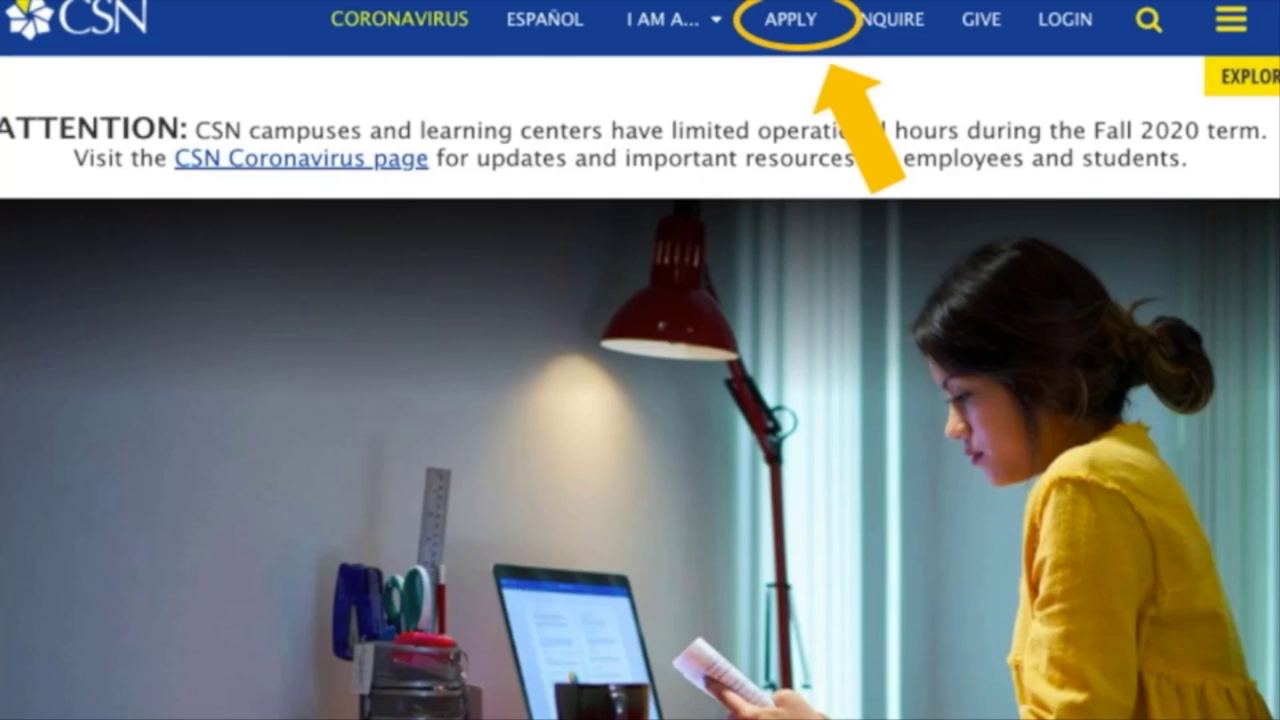
Go to the CSN Admission Application page from the home page's APPLY link
click(790, 20)
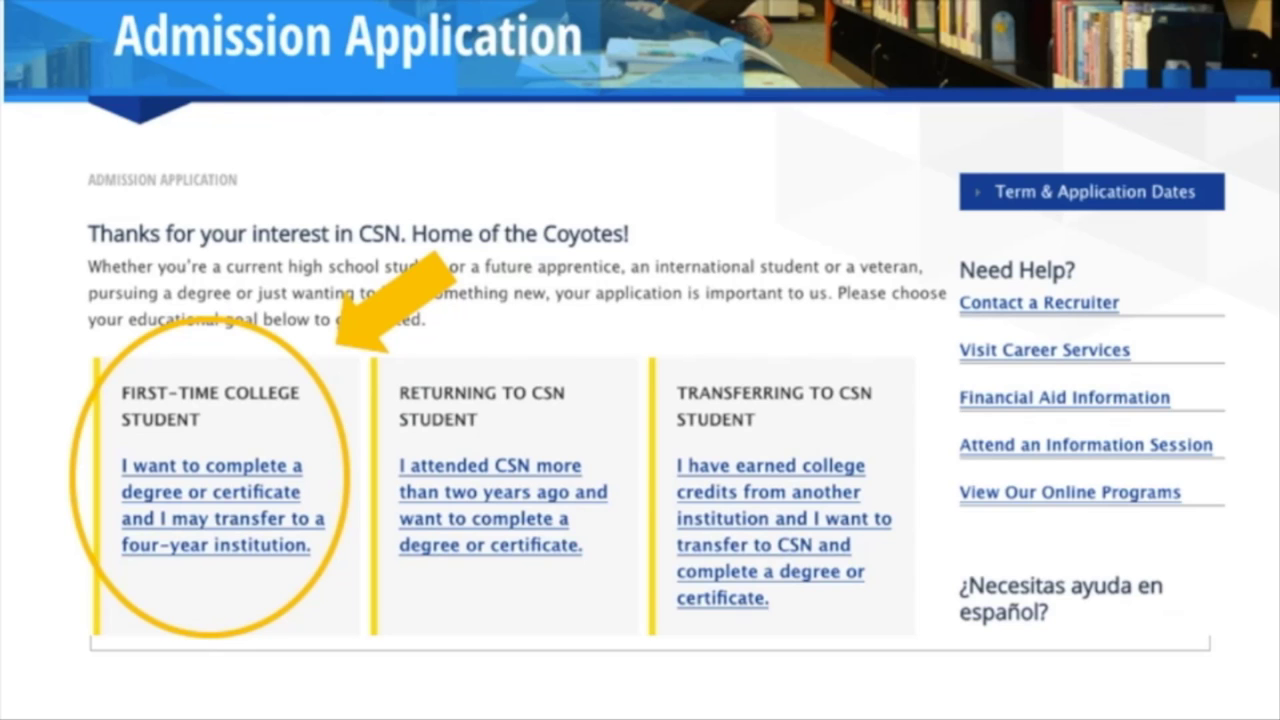
Choose the First-Time College Student applicant type
click(224, 504)
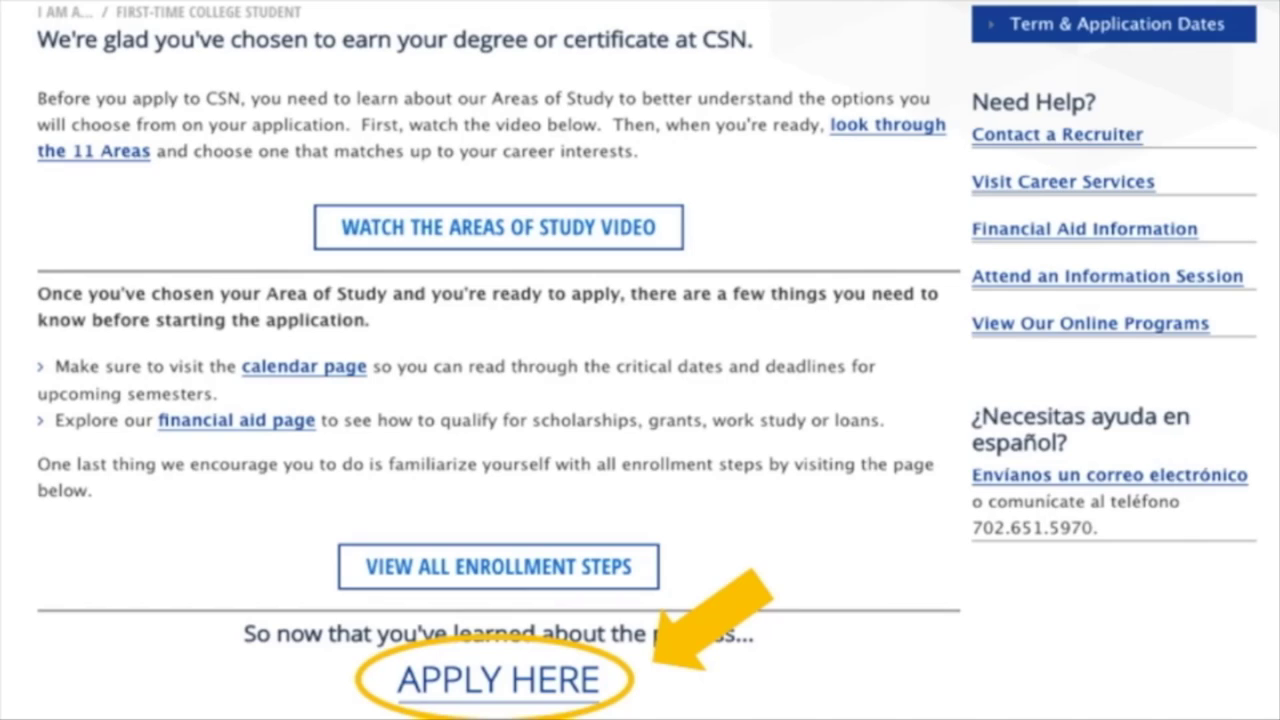
Start the online application via Apply Here, reaching the sign-in page
click(498, 680)
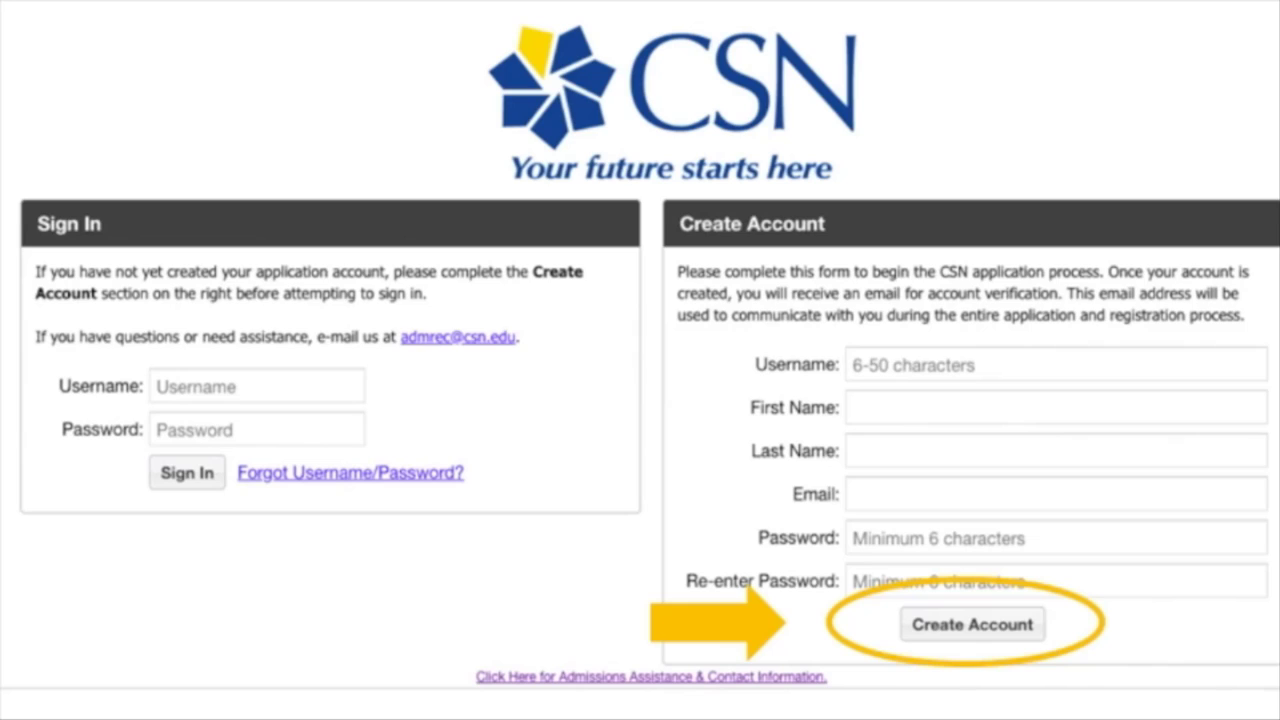
mouse_move(220, 656)
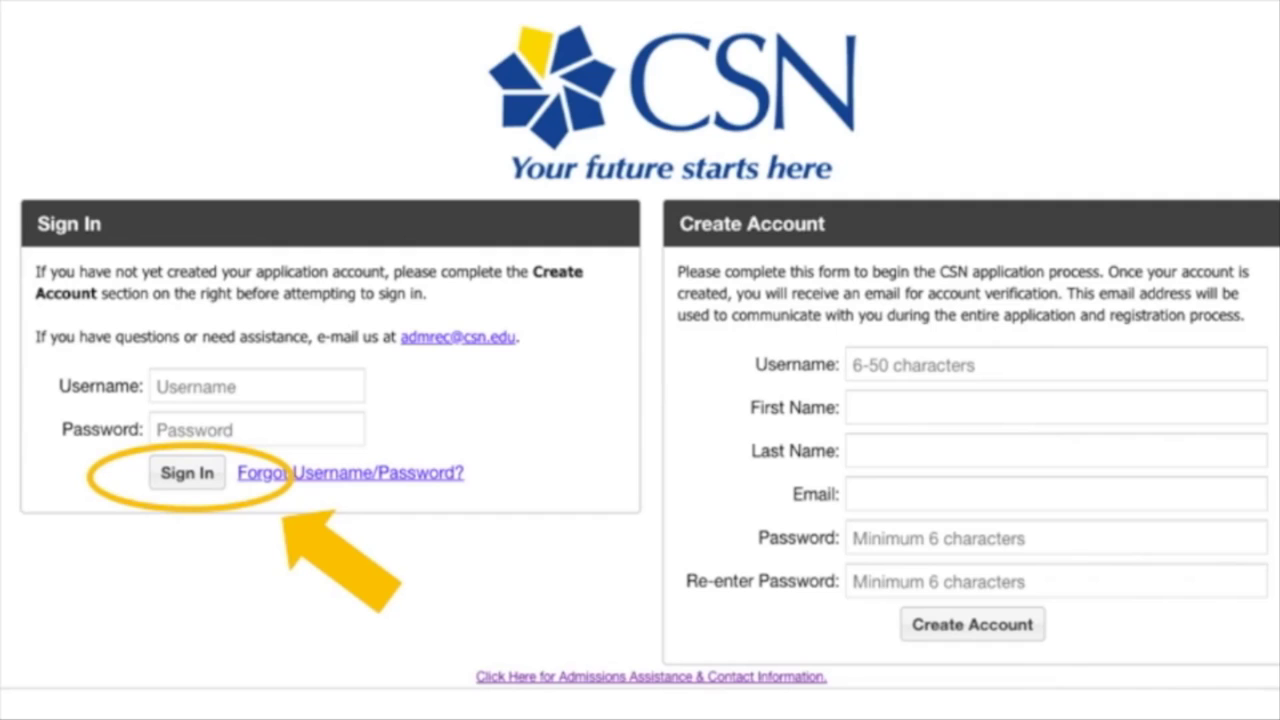
Sign in to the application account and reach the Welcome page
click(188, 472)
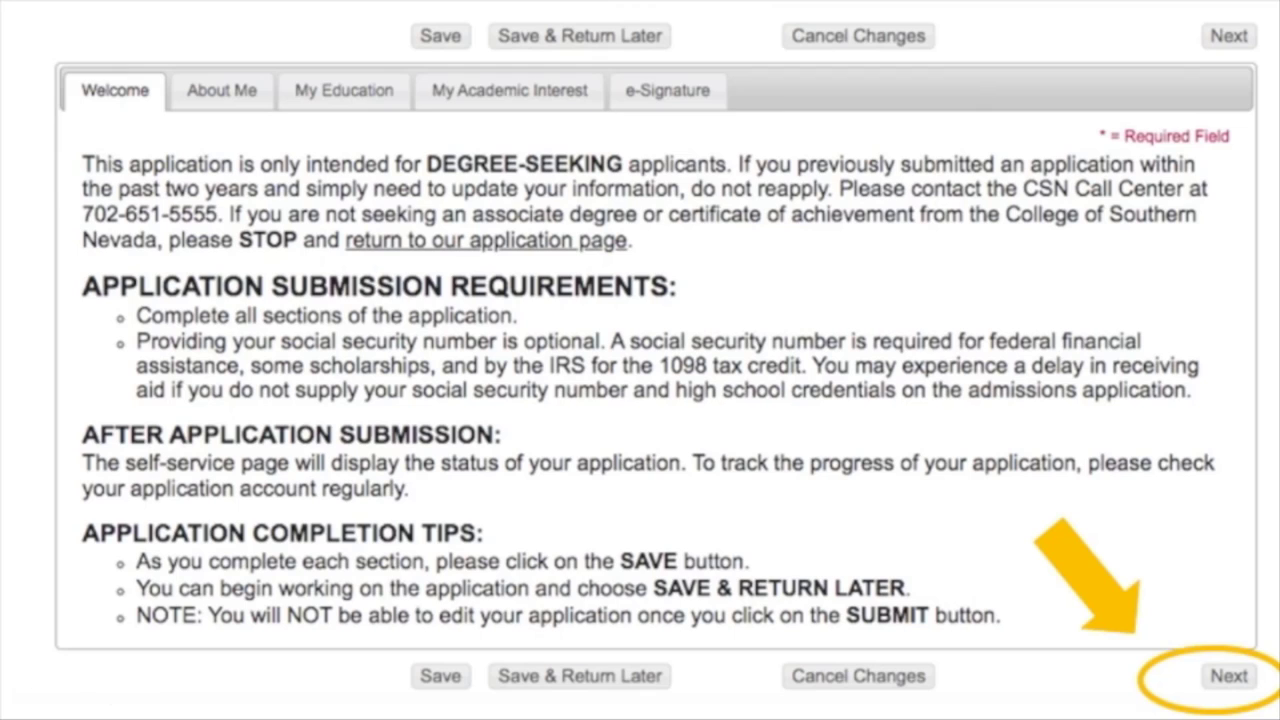
Continue from Welcome to the About Me section
click(1228, 676)
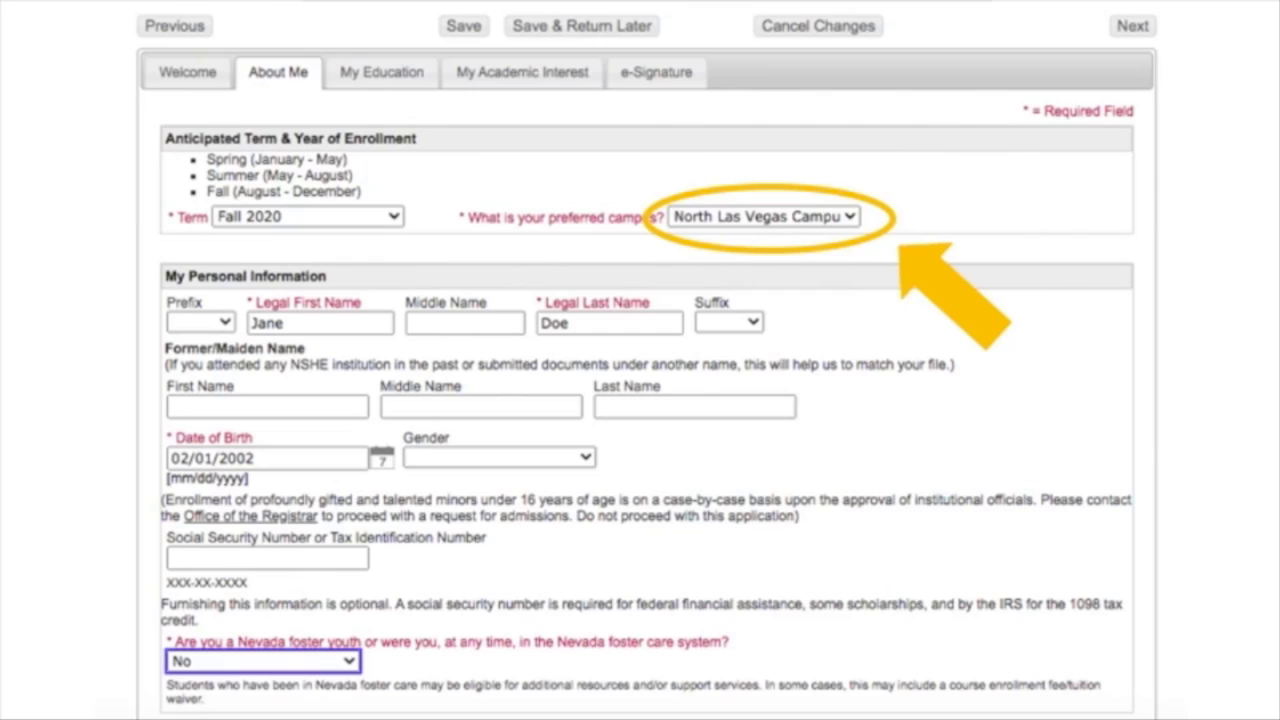
mouse_move(184, 608)
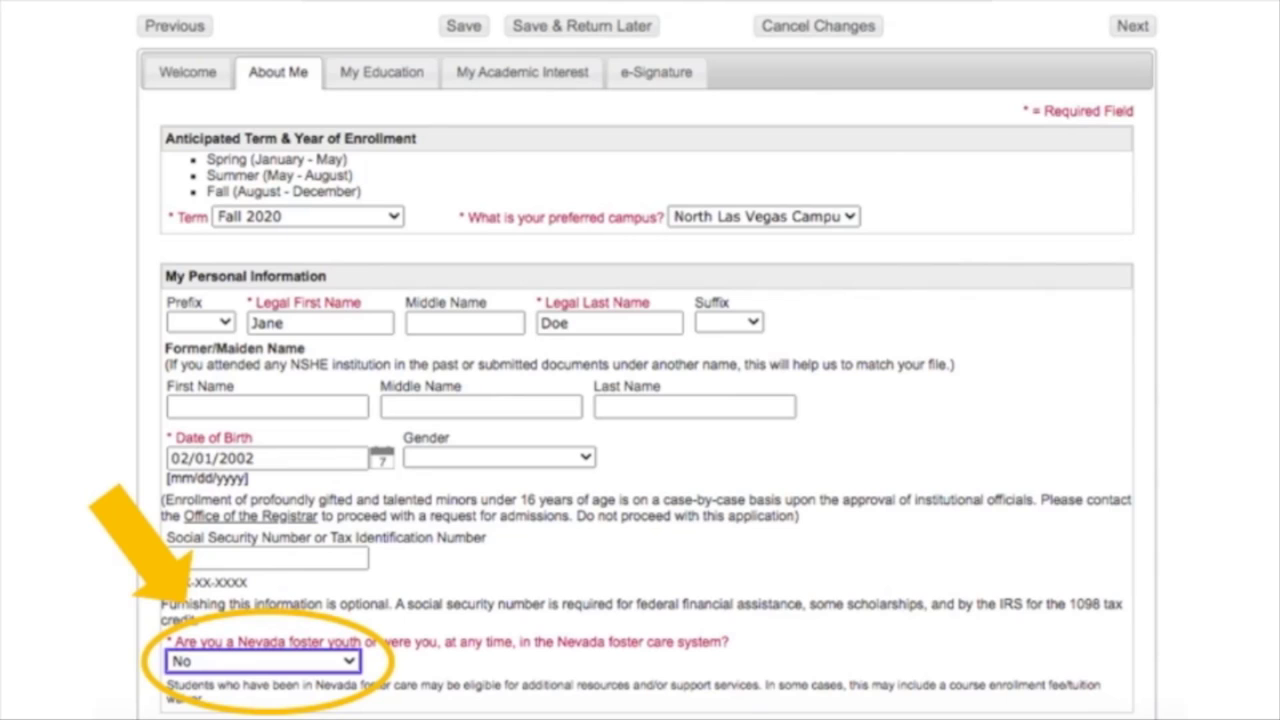
scroll(down, 3)
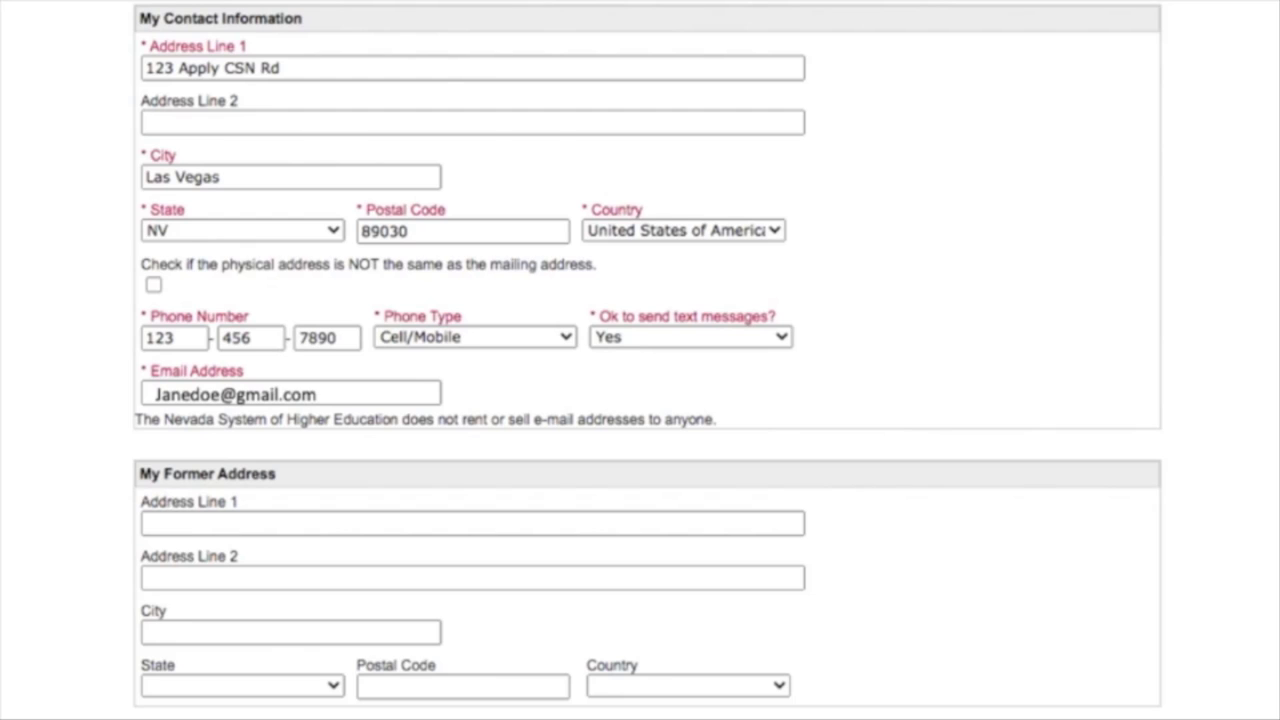
scroll(down, 3)
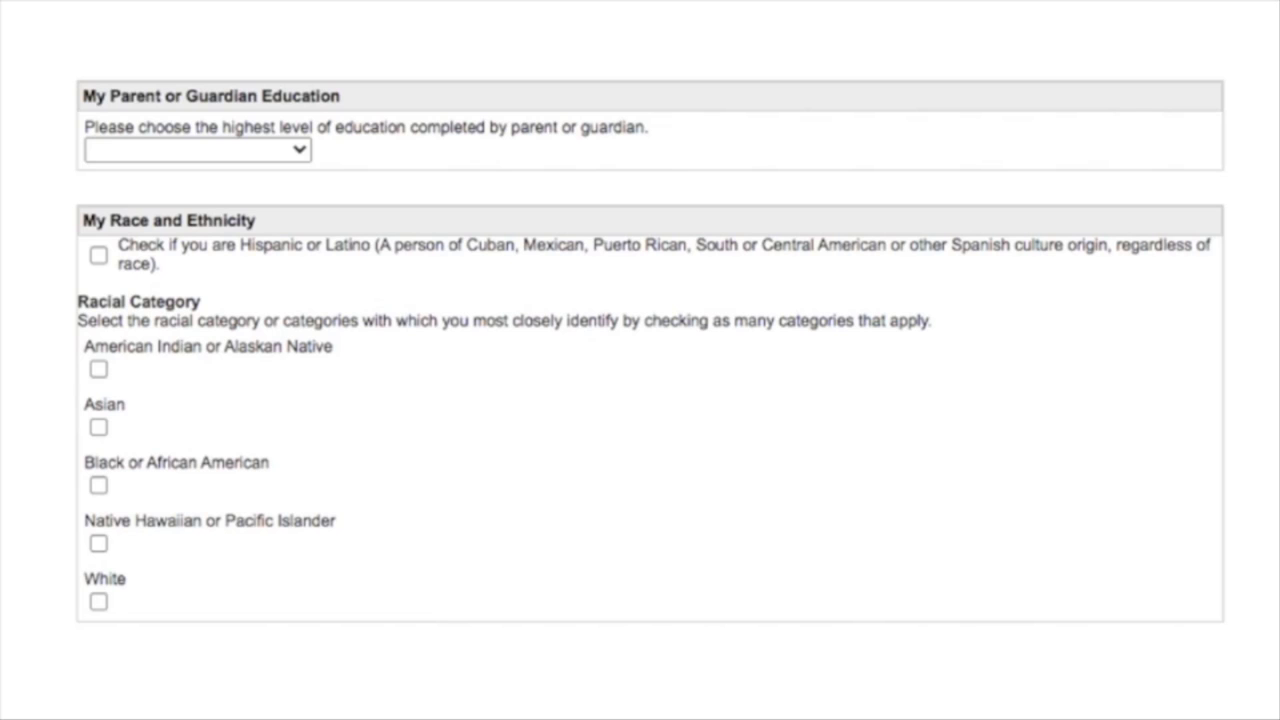
scroll(down, 3)
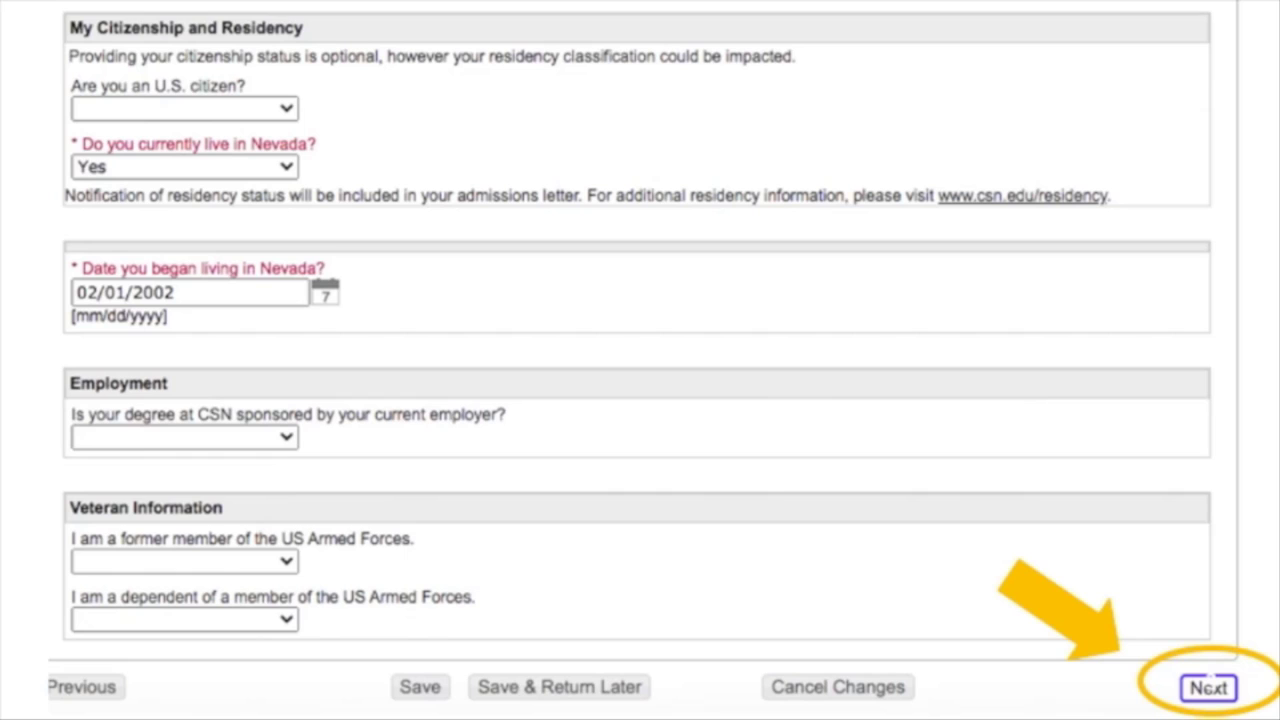
Advance from About Me to the My Education section
click(1208, 688)
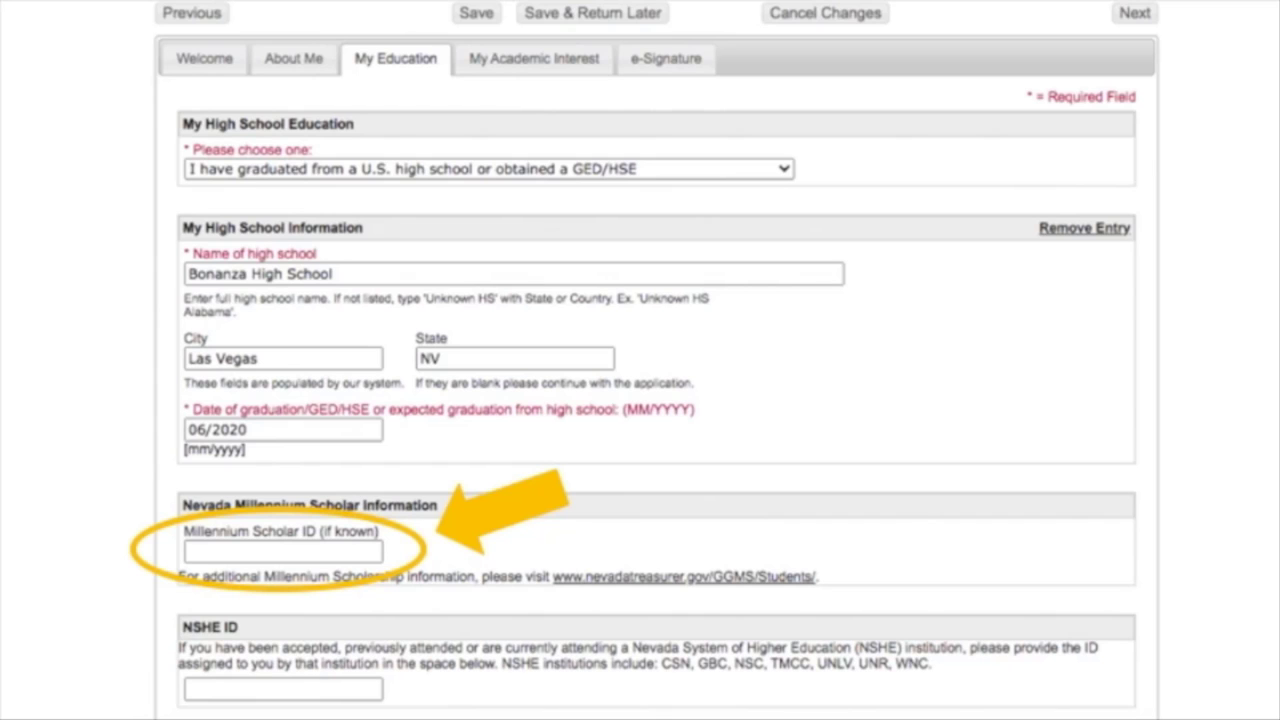
Move down My Education past the Bonanza High School graduation details
scroll(down, 3)
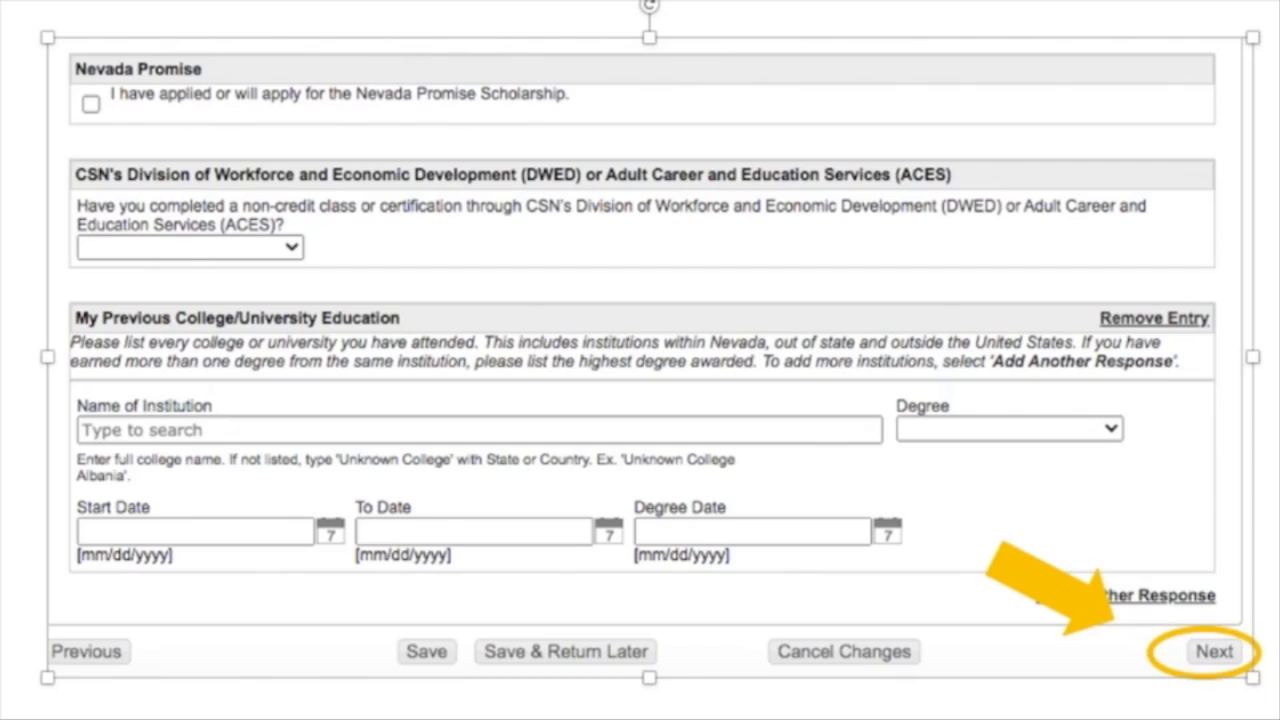
Leave Nevada Promise, DWED/ACES and previous college blank and continue to My Academic Interest
click(1212, 652)
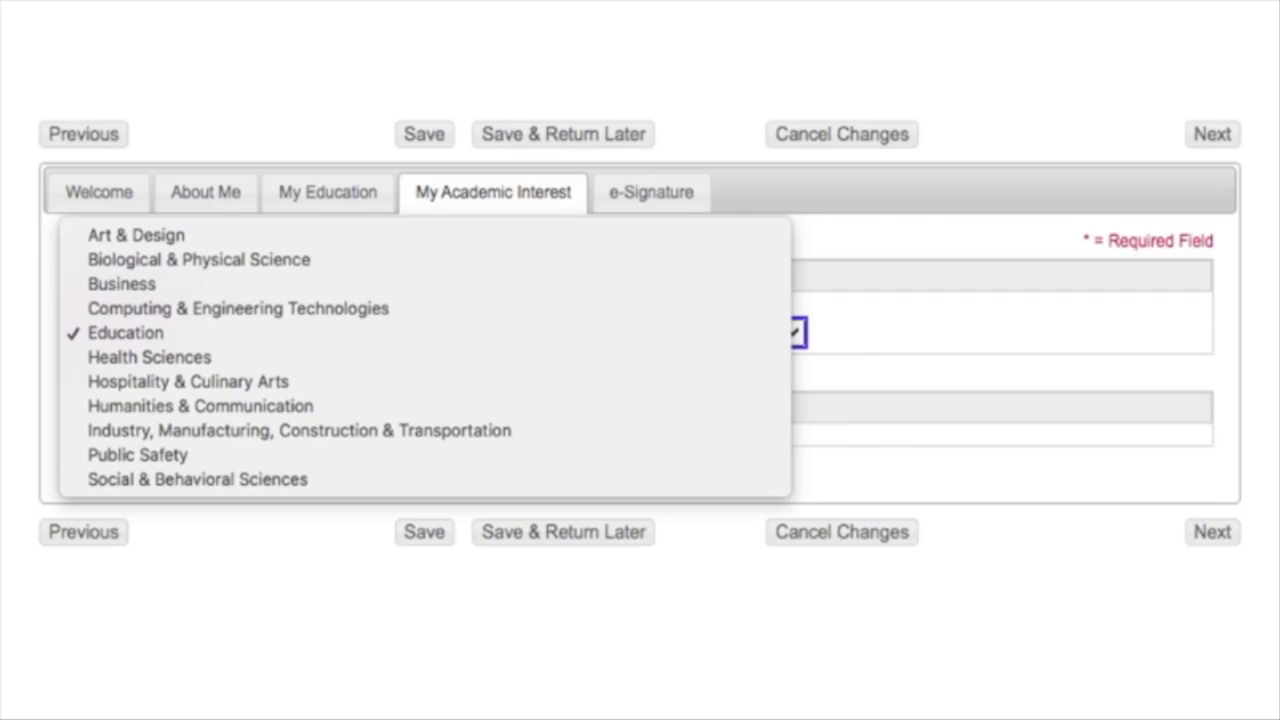
Select Education as the area of academic interest
click(650, 192)
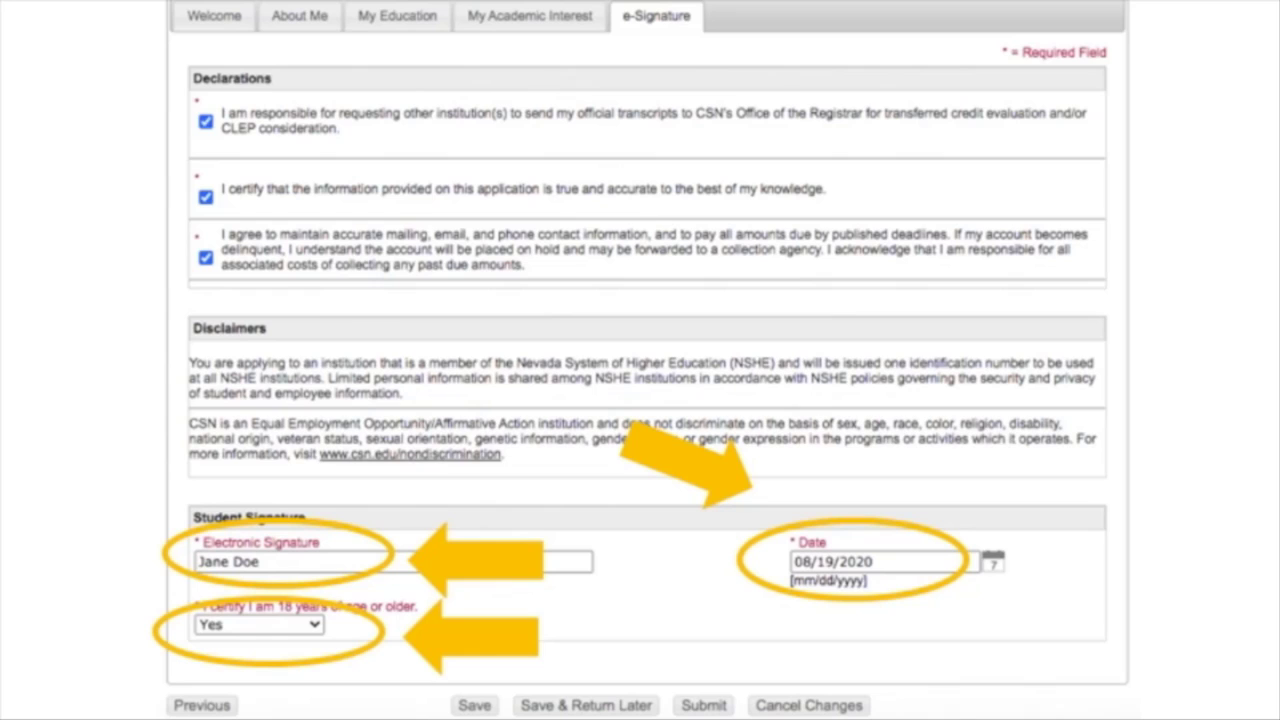
Certify being 18 or older with Yes on the e-Signature section
click(258, 624)
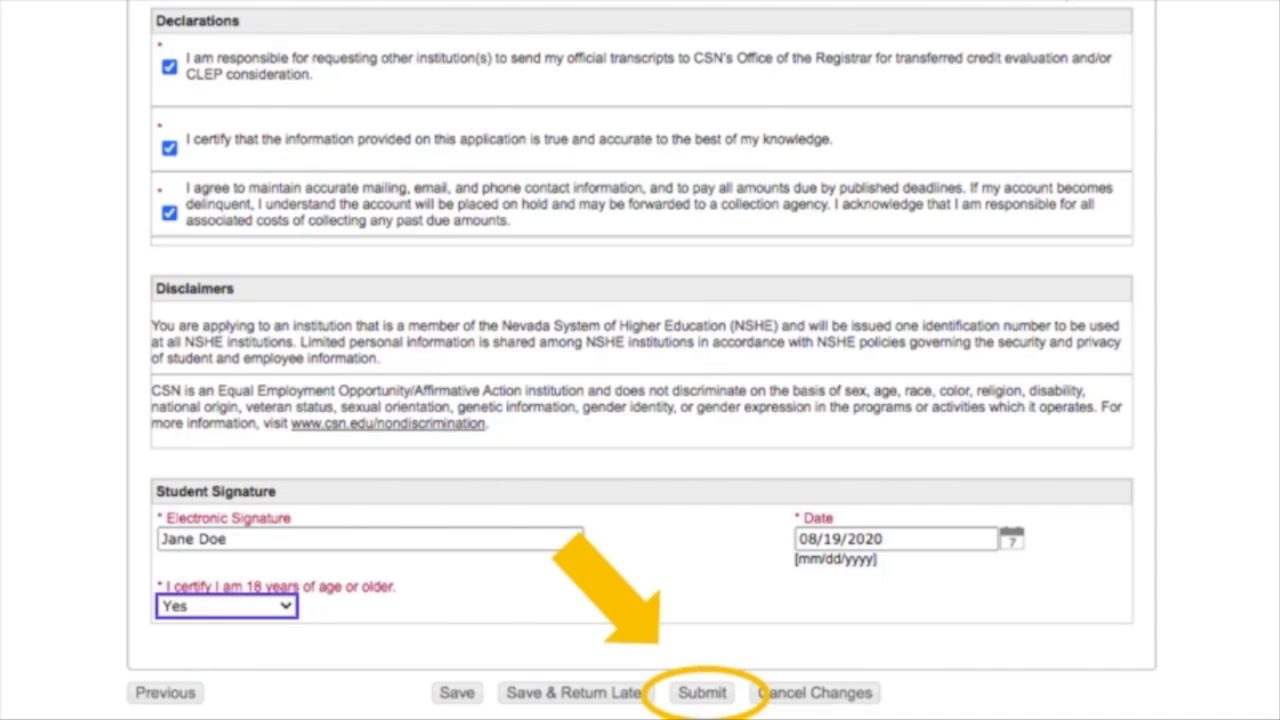
Submit the completed CSN application and reach Jane's application account welcome page
click(700, 692)
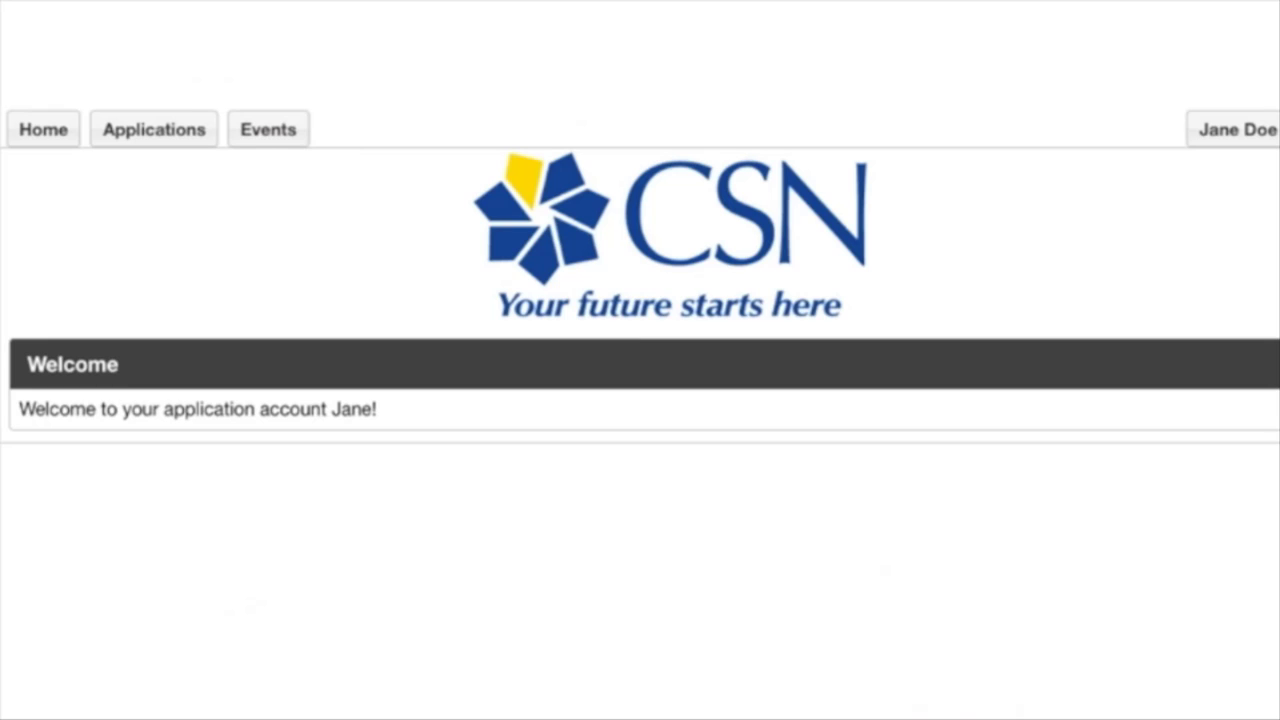